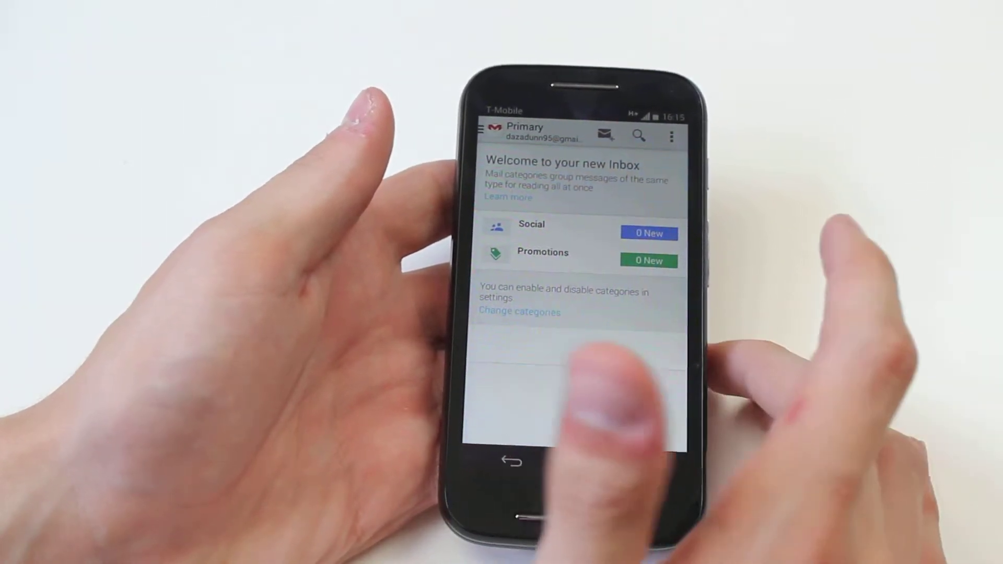
Address a new Gmail draft to the orangefoxmedia.com business address
{"action": "scroll", "scroll_direction": "up", "scroll_amount": 3}
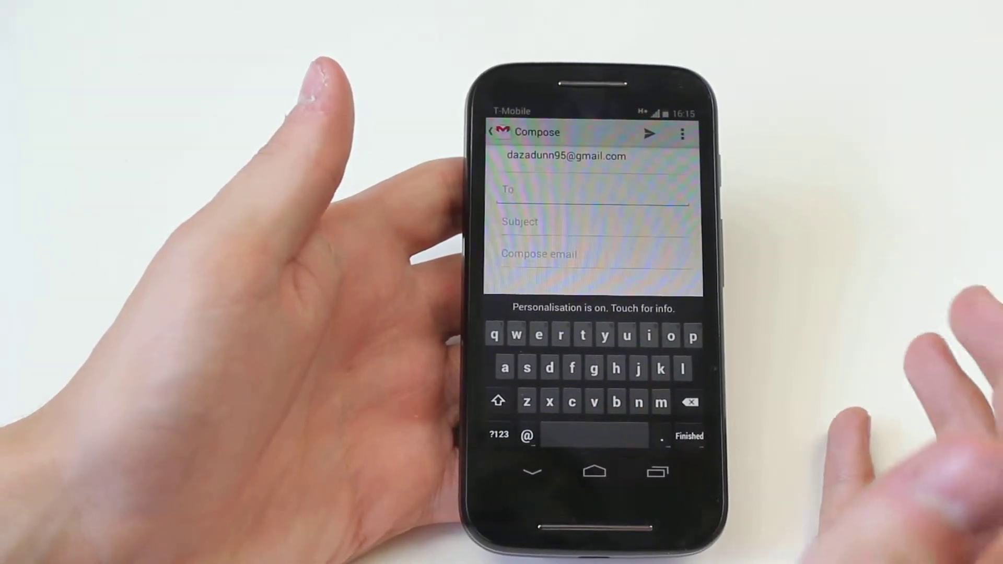
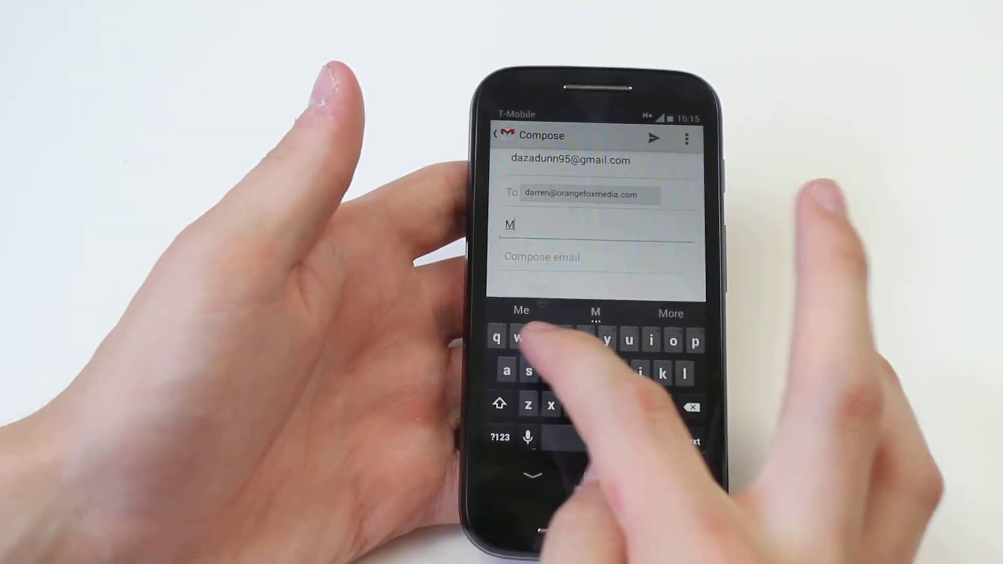
Enter 'Meeting' as the subject and 'Fancy meeting later?' as the body
{"action": "type", "text": "eeting"}
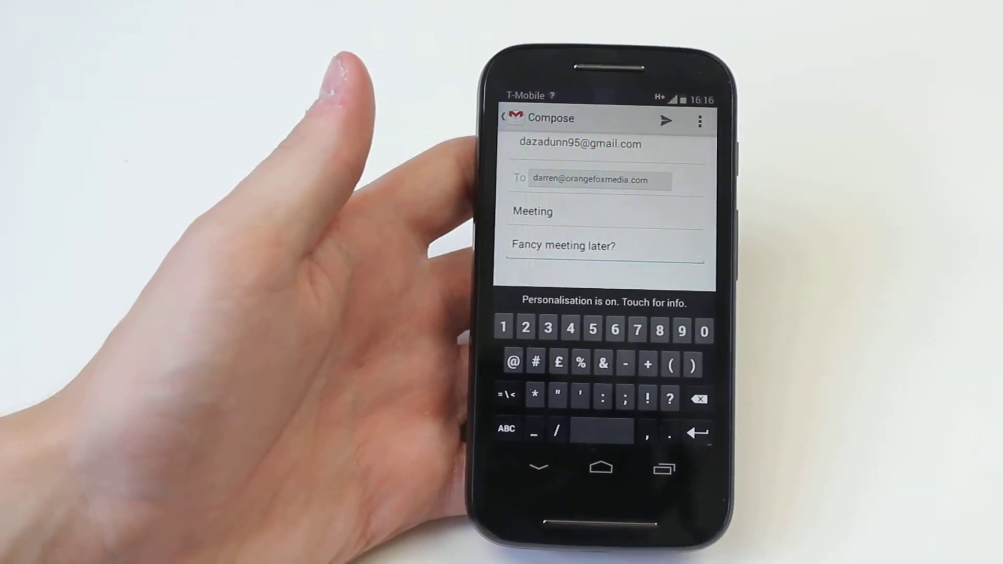
Send the 'Meeting' email and return to the phone's home screen
{"action": "left_click", "coordinate": [667, 121]}
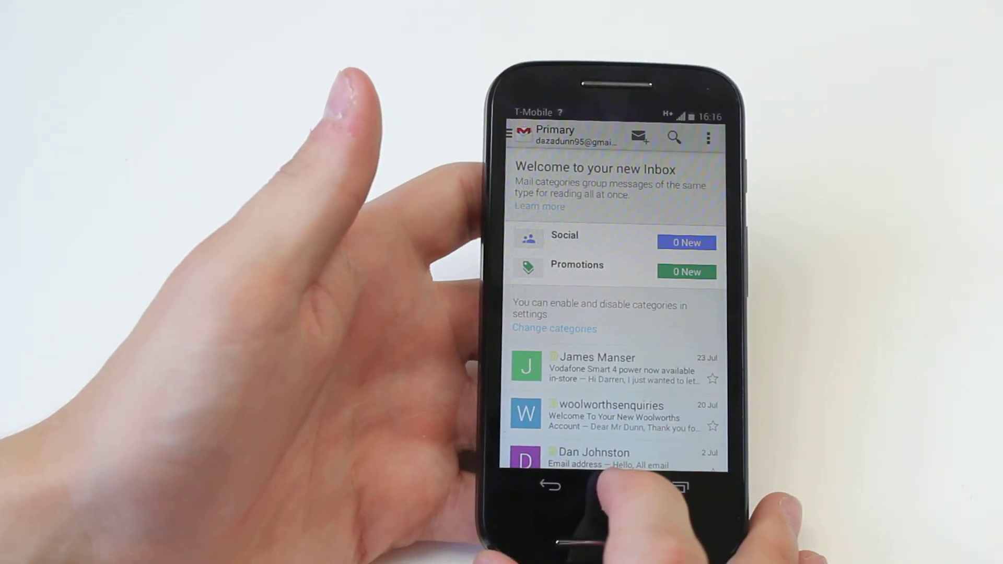
{"action": "left_click", "coordinate": [615, 487]}
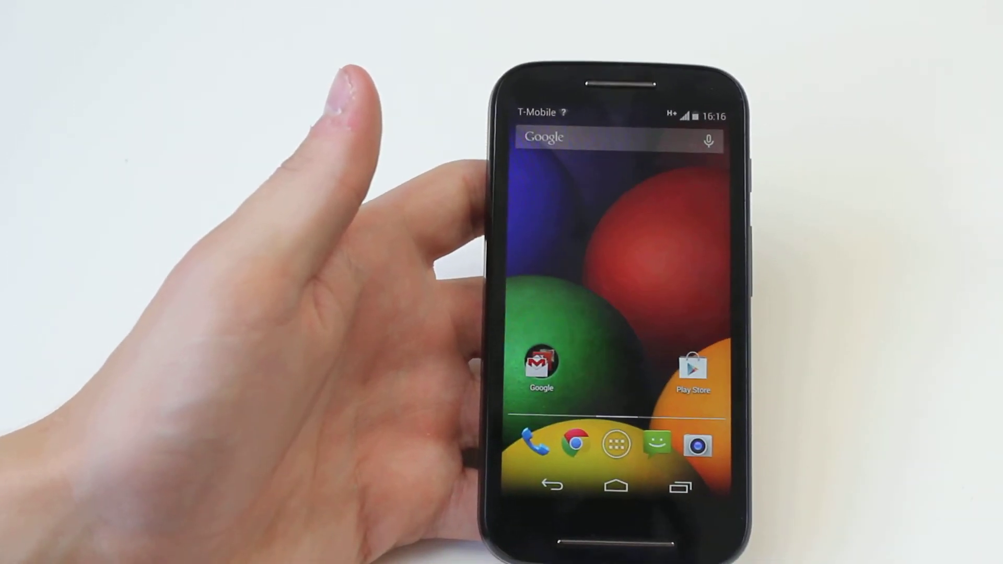